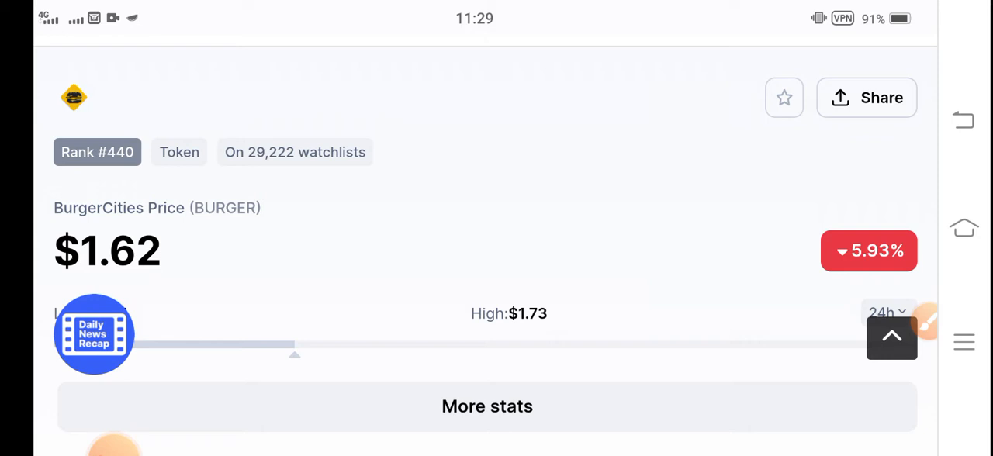
# Mark the BurgerCities price change figure with a red arrow using the screen drawing tools.
pyautogui.click(925, 325)
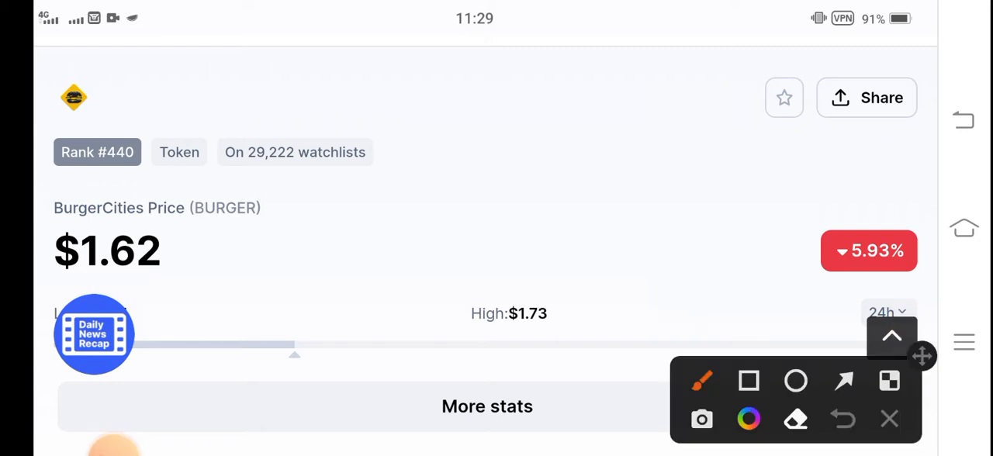
pyautogui.click(748, 381)
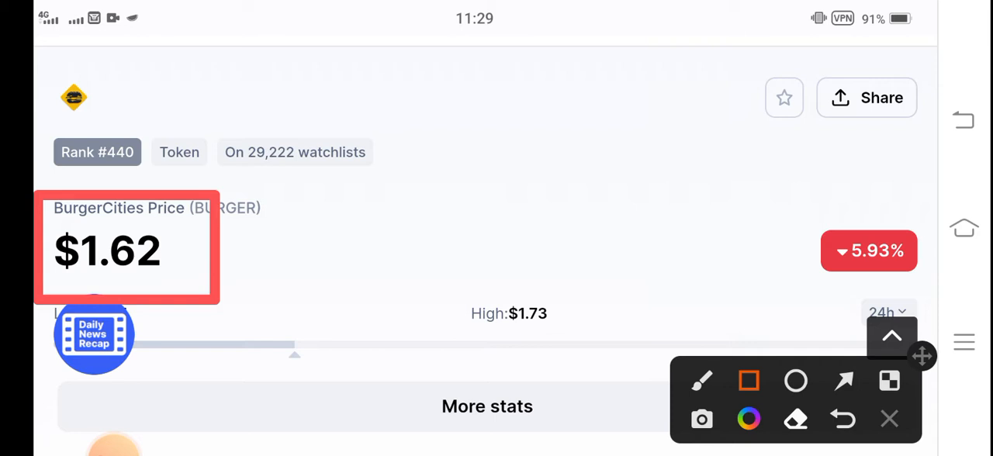
pyautogui.click(844, 381)
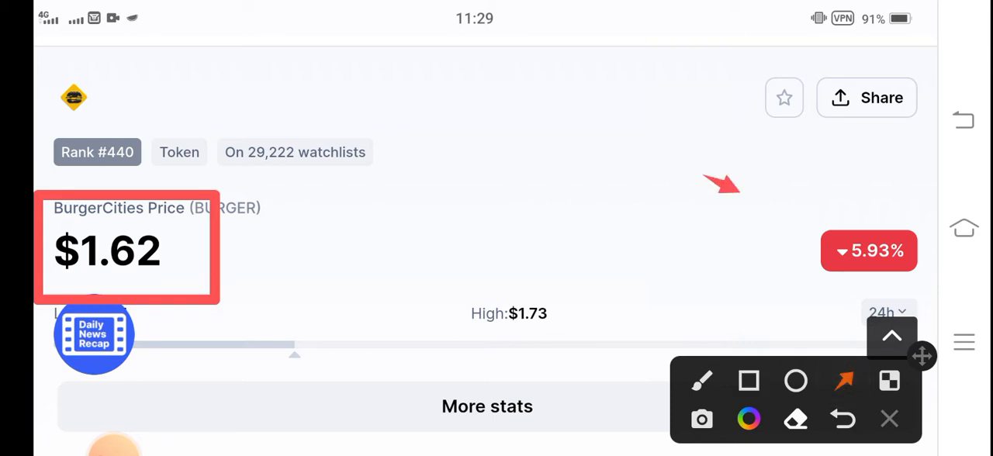
pyautogui.moveTo(706, 178); pyautogui.dragTo(835, 241)
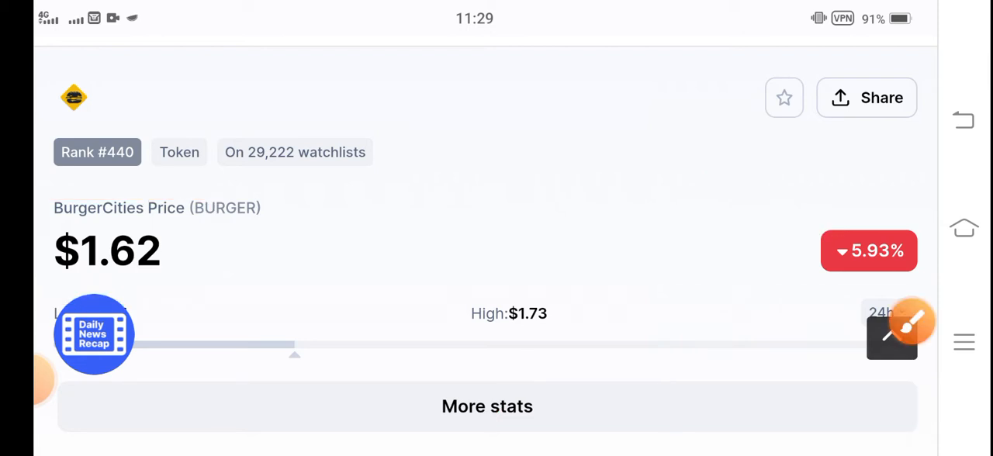
# Scroll the BurgerCities page past the USD chart to the Volume / Market Cap rows.
pyautogui.scroll(-3)
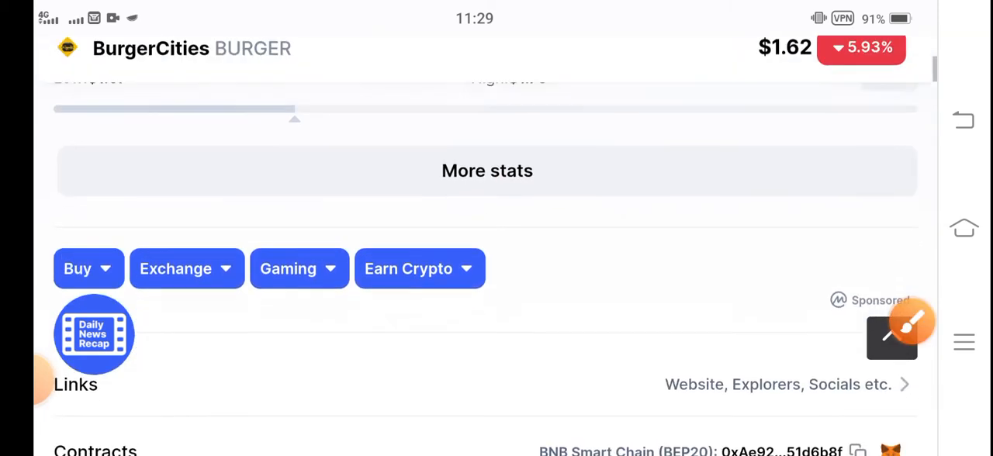
pyautogui.scroll(3)
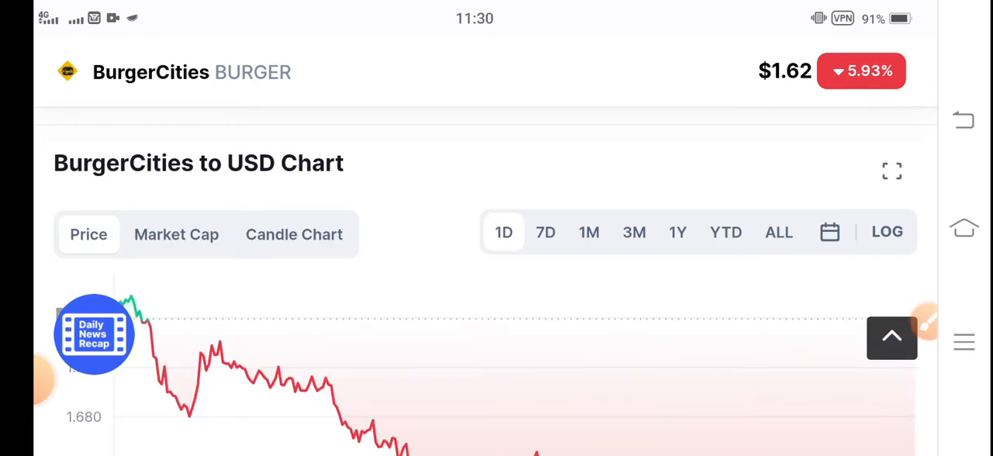
pyautogui.scroll(3)
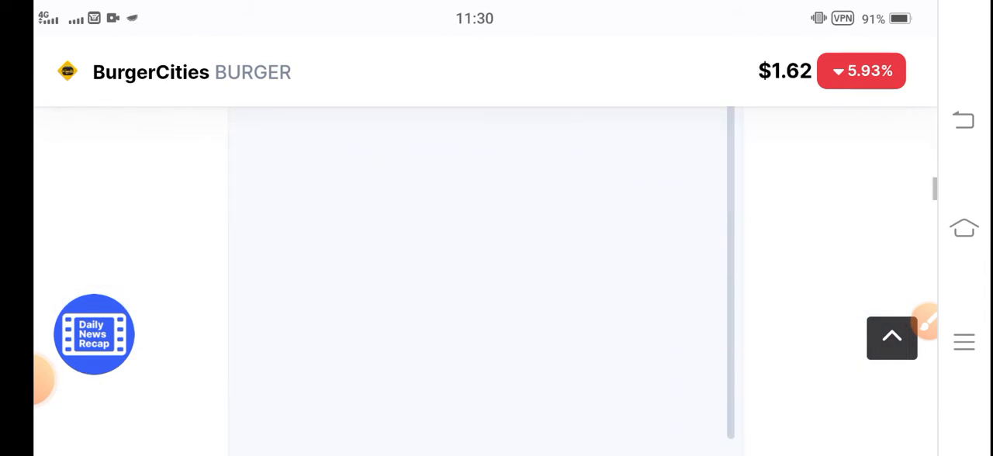
pyautogui.scroll(3)
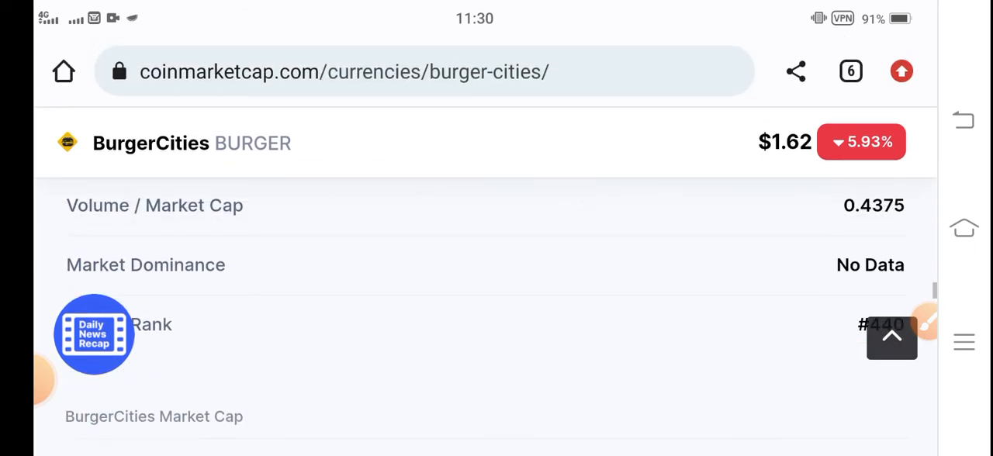
# Draw a red arrow pointing at the 24h trading volume of $17,094,432.95.
pyautogui.scroll(-3)
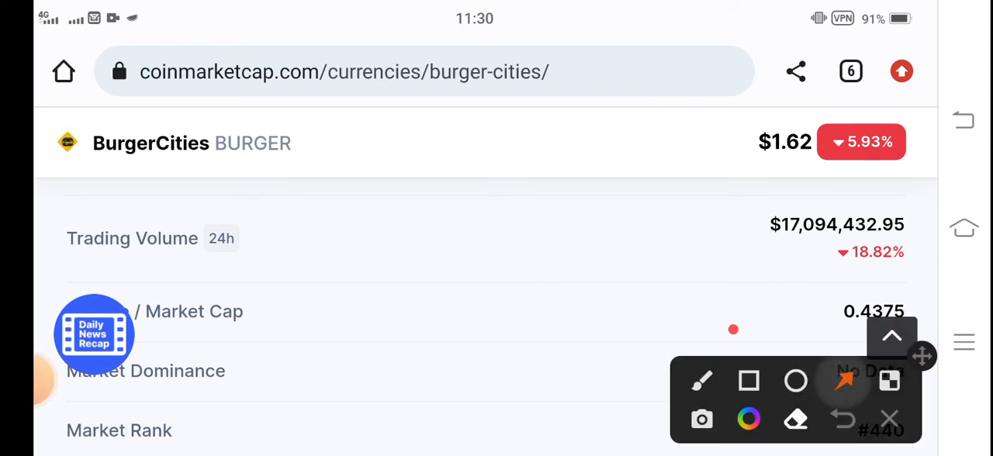
pyautogui.moveTo(732, 329); pyautogui.dragTo(814, 267)
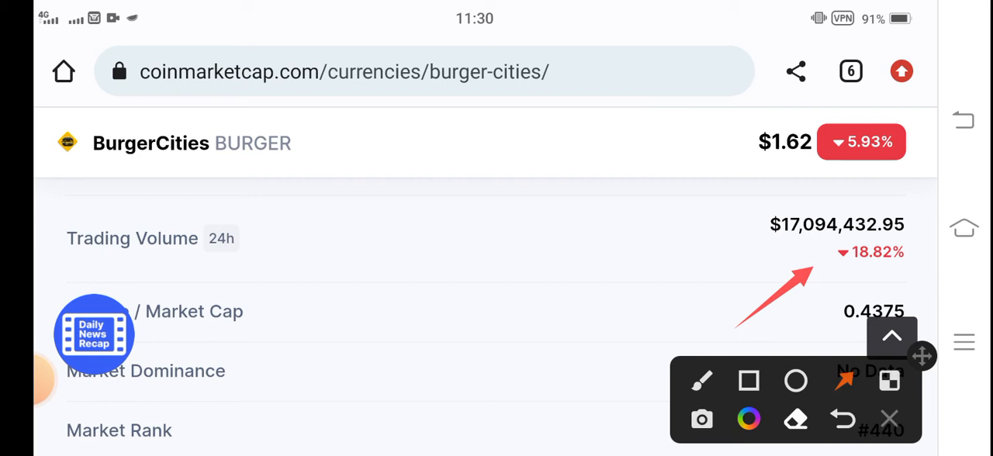